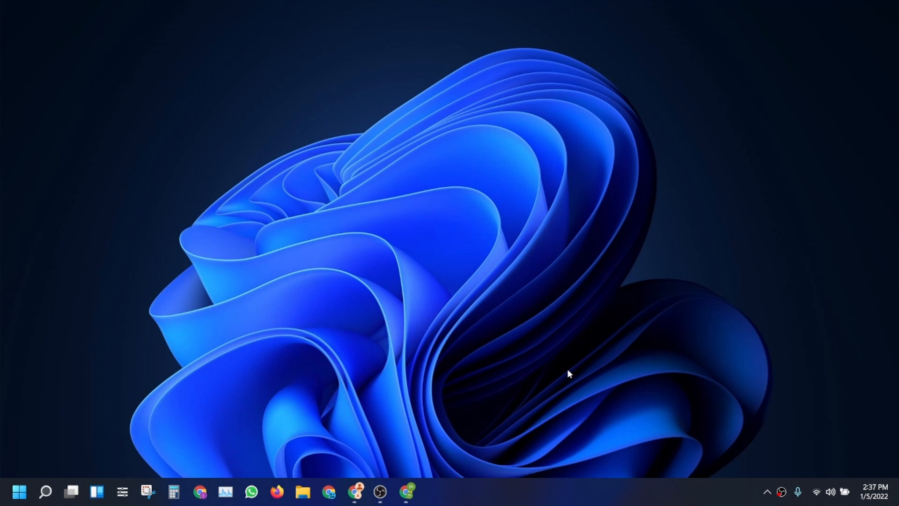
Maximize the browser and bring the cPanel dashboard tab to the front.
click(406, 492)
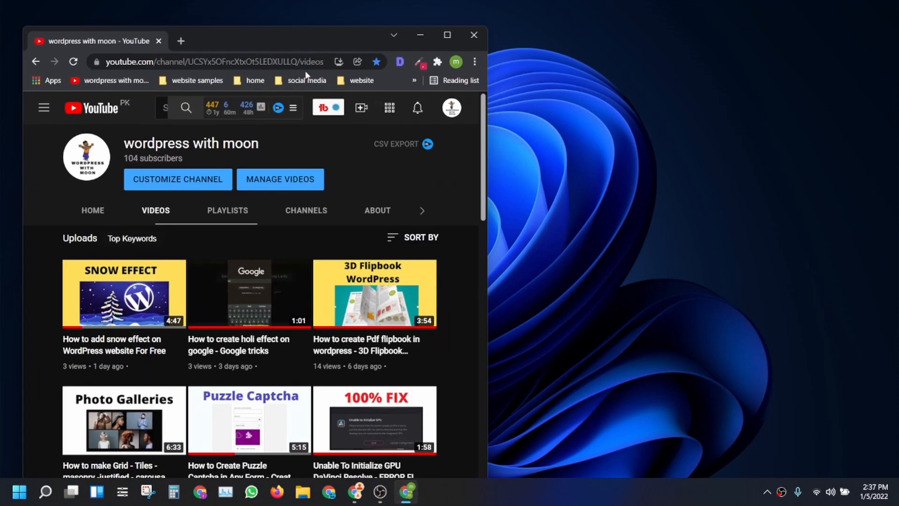
click(447, 34)
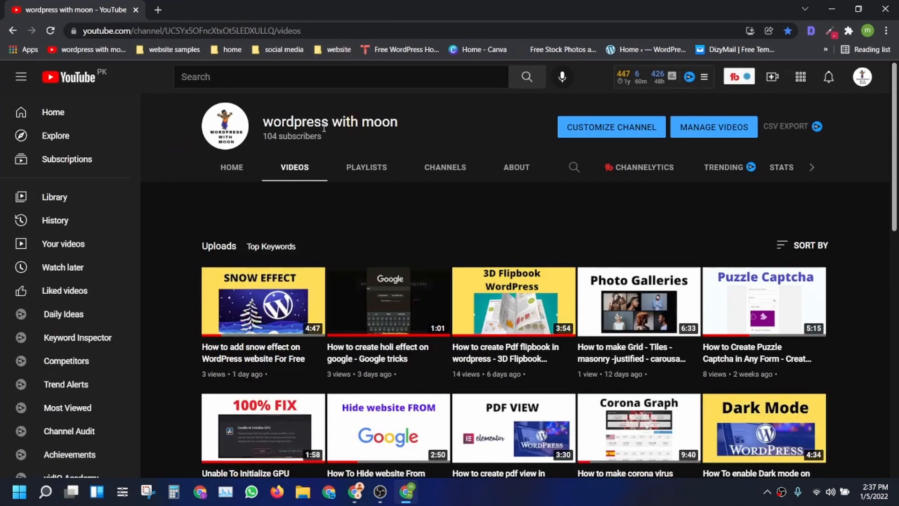
double_click(330, 122)
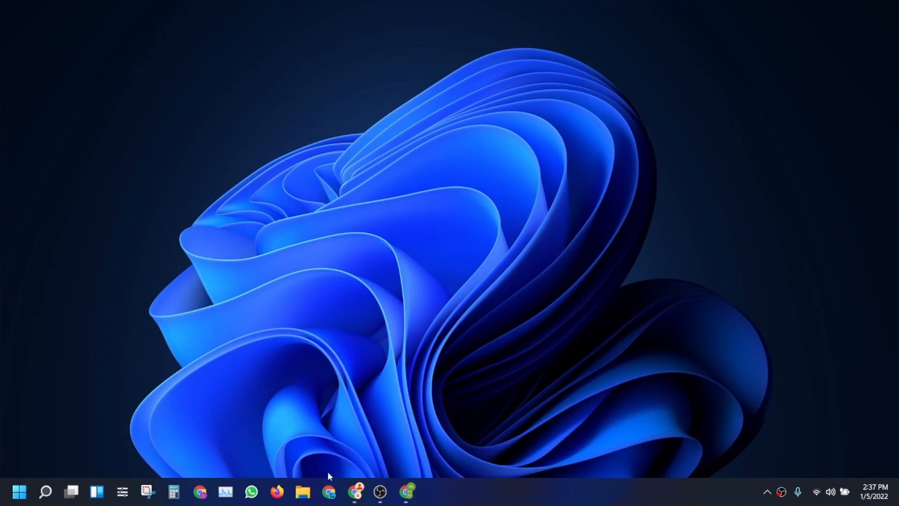
click(354, 492)
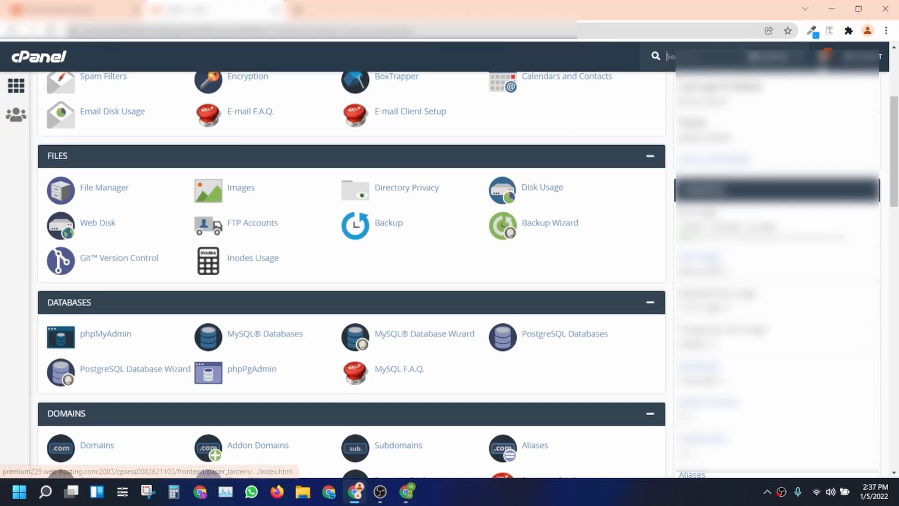
Go to User Manager under Preferences to list the existing subaccounts.
scroll(down, 3)
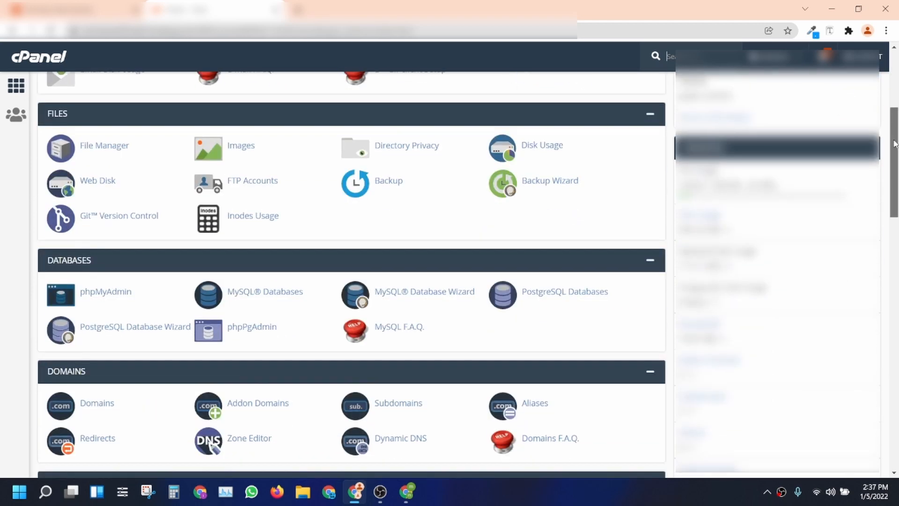
scroll(down, 3)
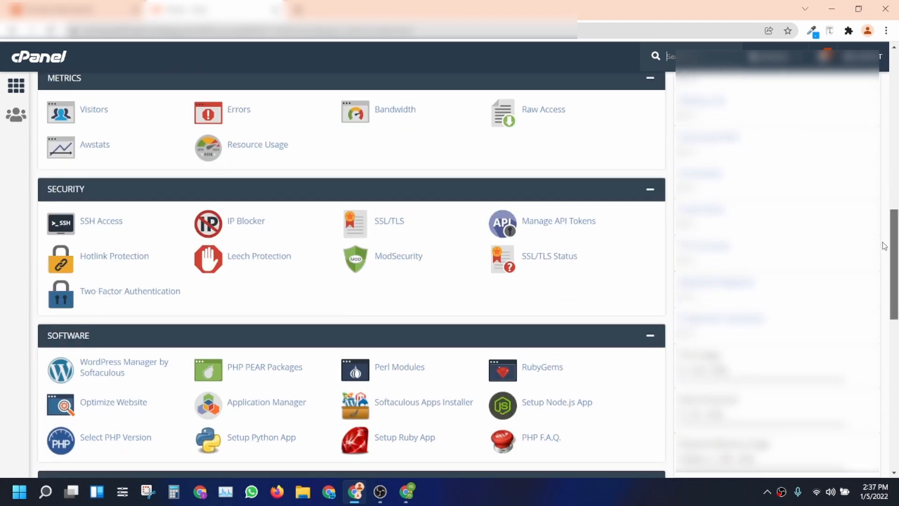
mouse_move(281, 194)
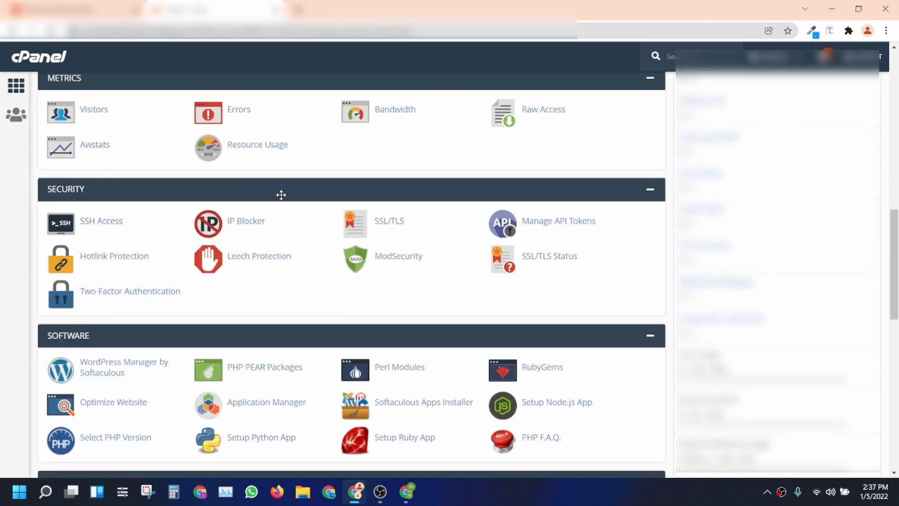
scroll(down, 3)
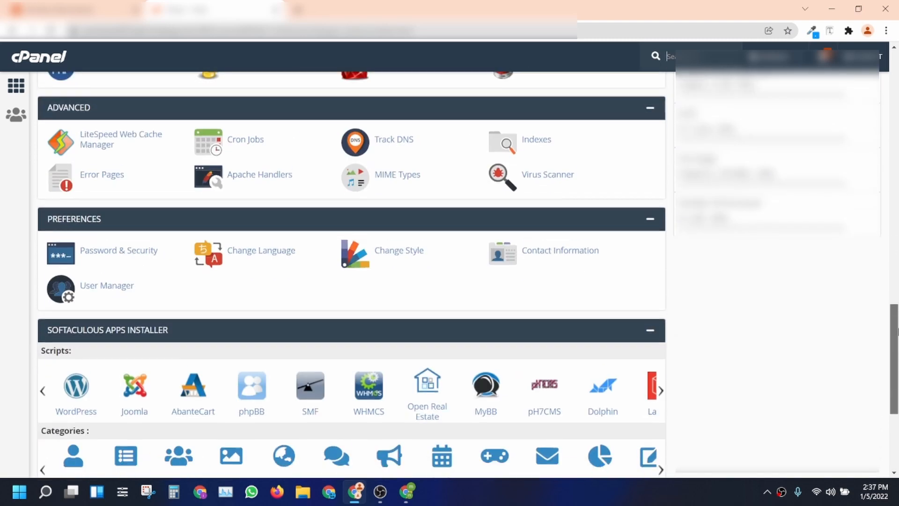
click(106, 285)
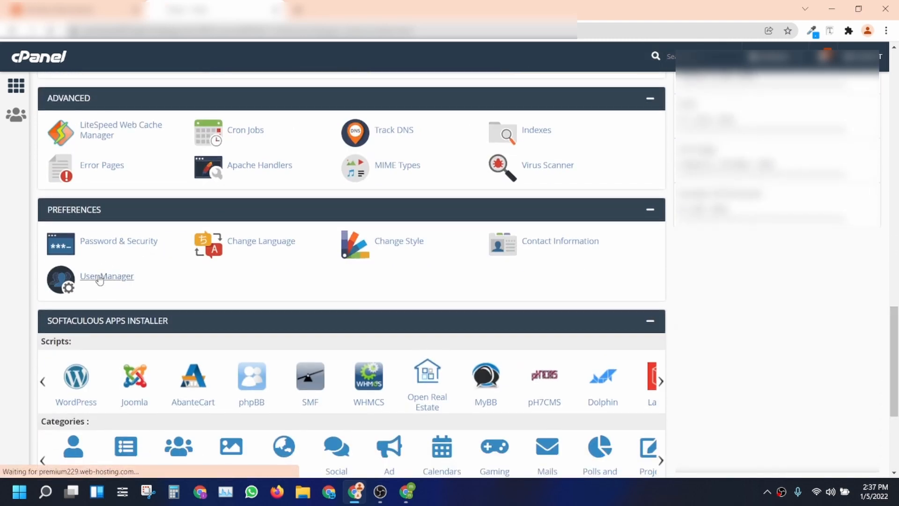
click(106, 275)
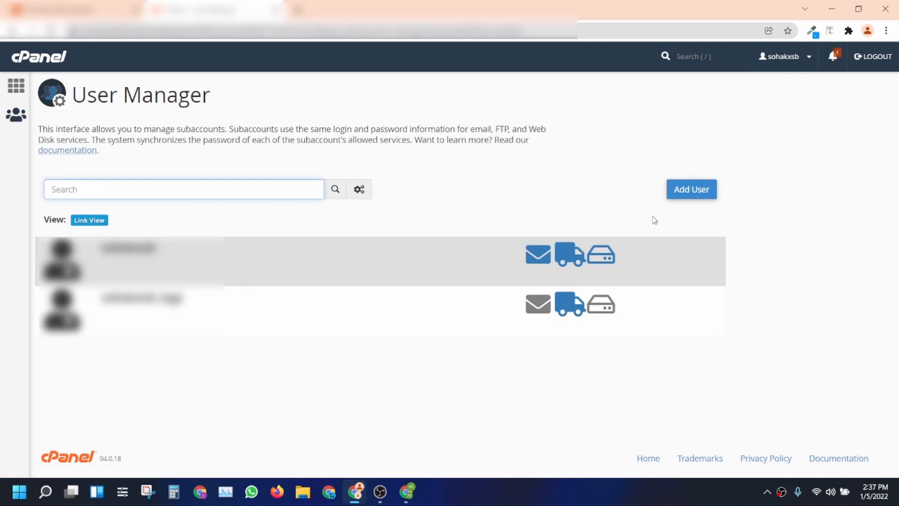
Start adding a new subaccount user from User Manager.
click(691, 189)
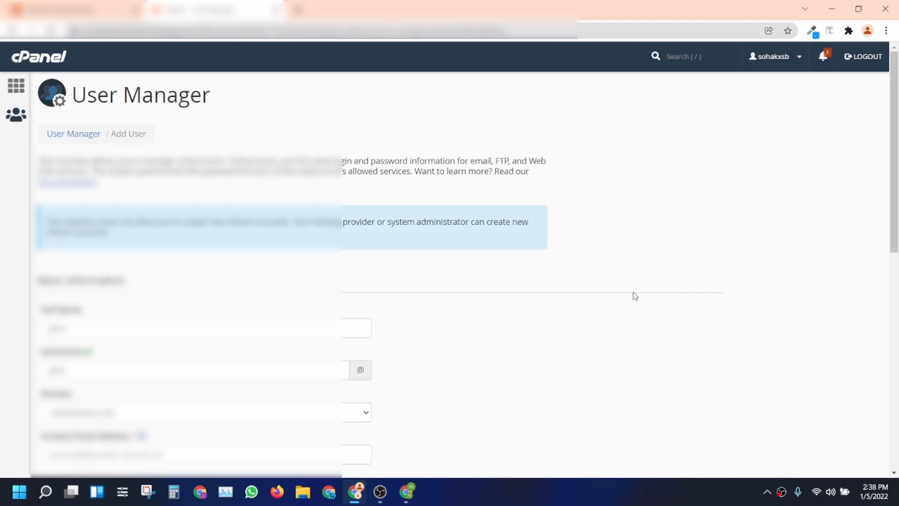
Choose themoonworld.xyz as the new subaccount's domain.
scroll(down, 3)
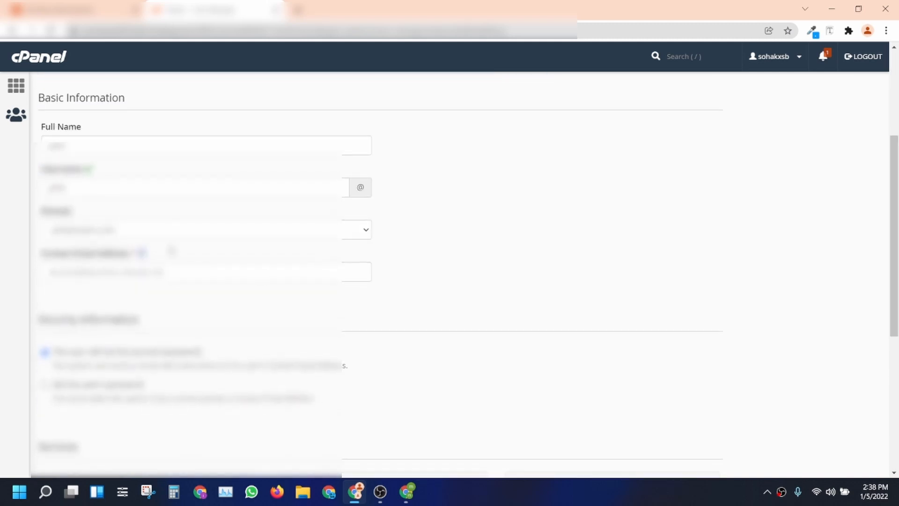
click(204, 229)
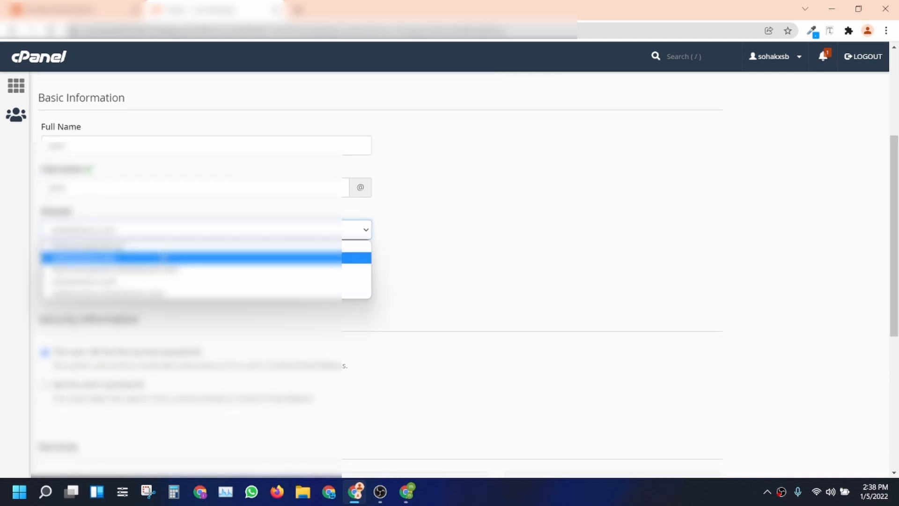
click(205, 272)
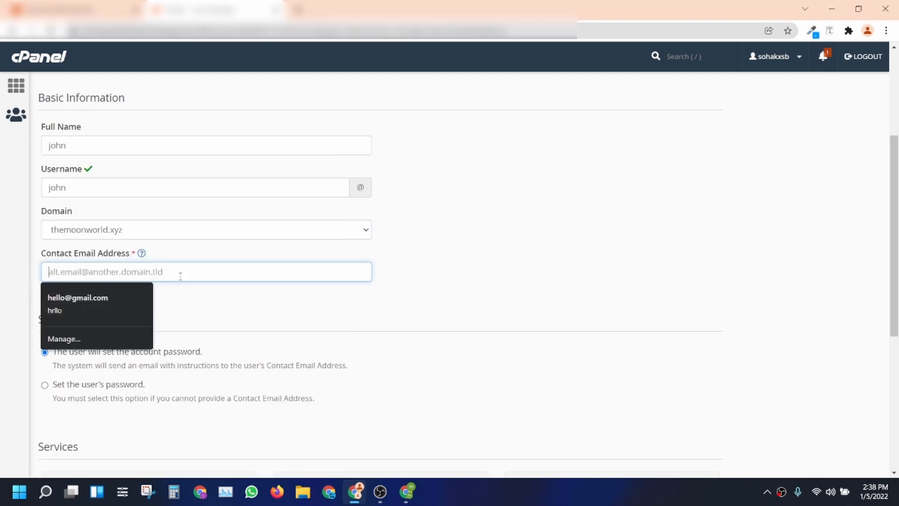
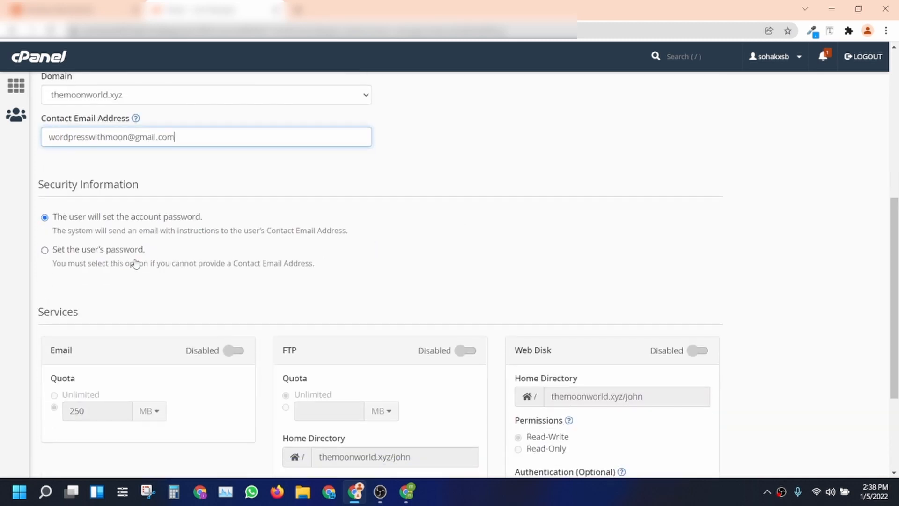
Choose to set the password directly and enter a matching, strong password.
click(45, 249)
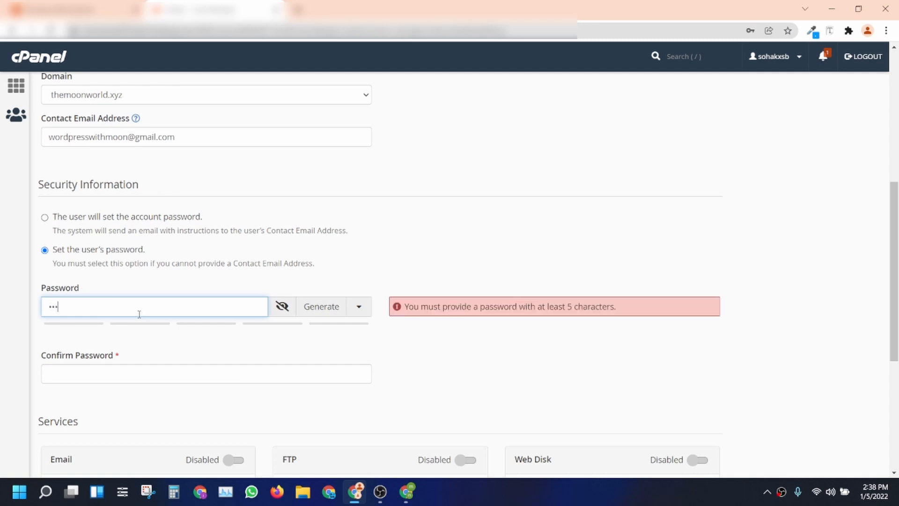
key(backspace)
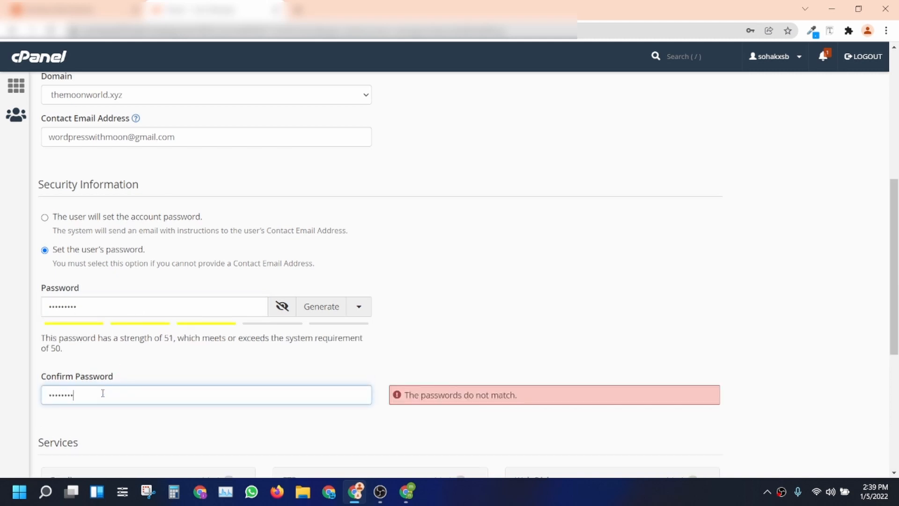
scroll(down, 3)
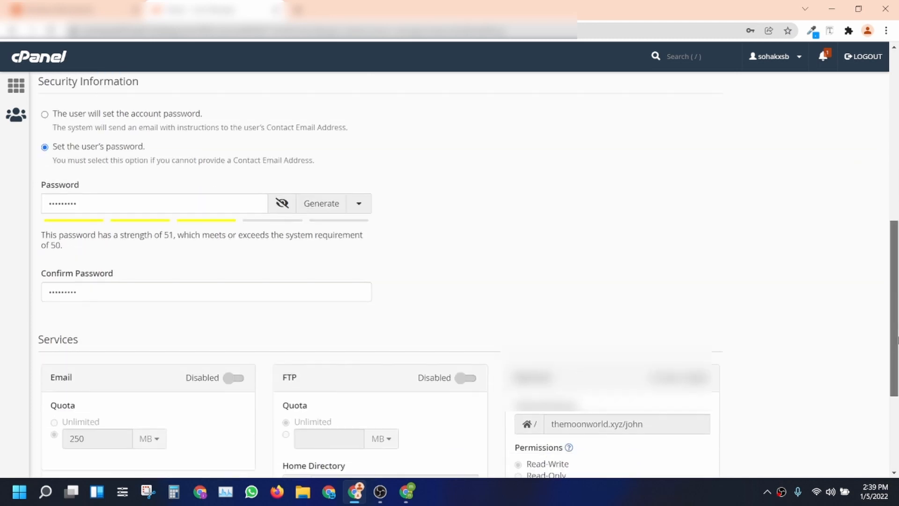
scroll(down, 3)
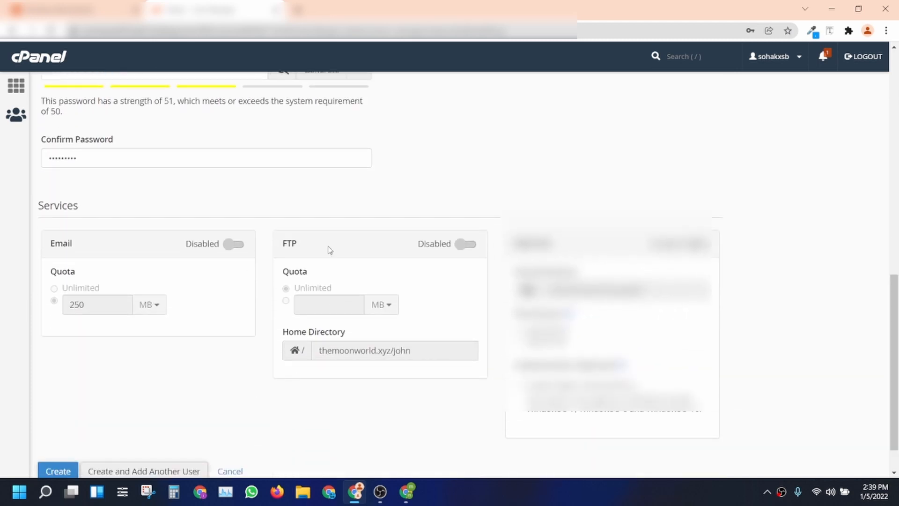
mouse_move(858, 289)
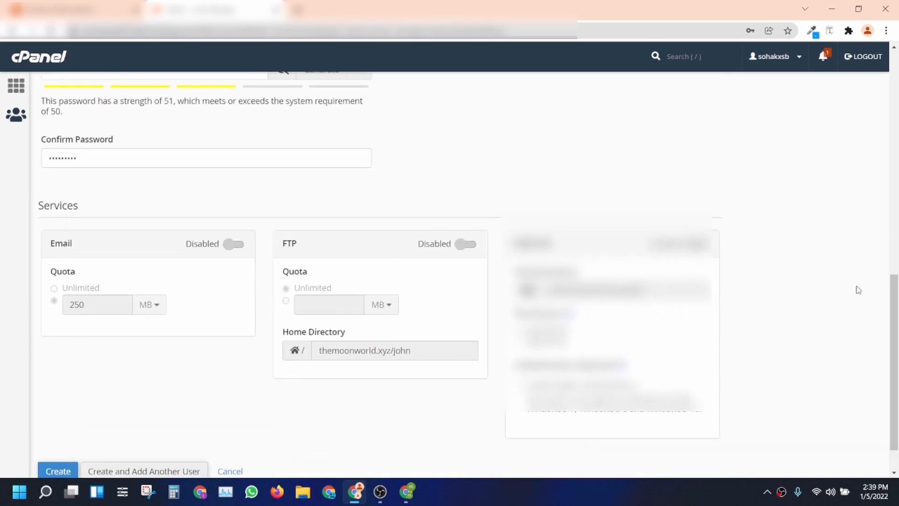
scroll(down, 3)
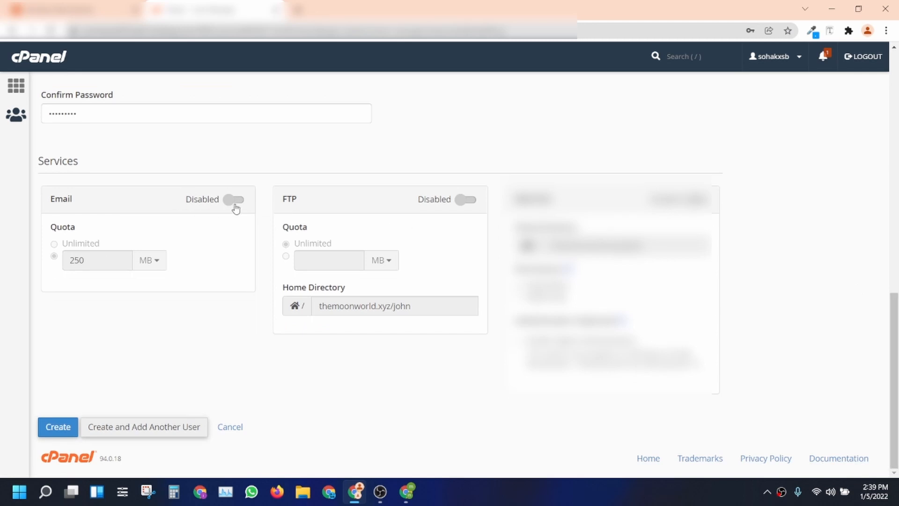
mouse_move(354, 188)
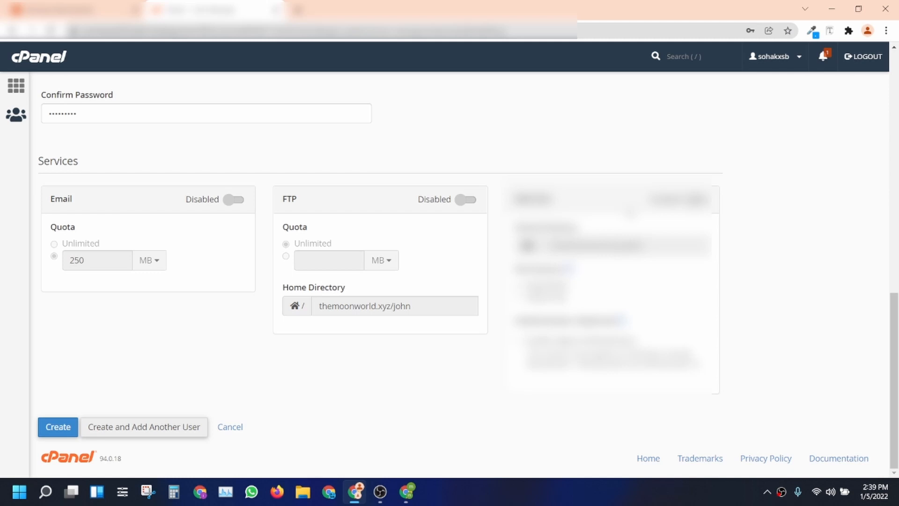
click(233, 198)
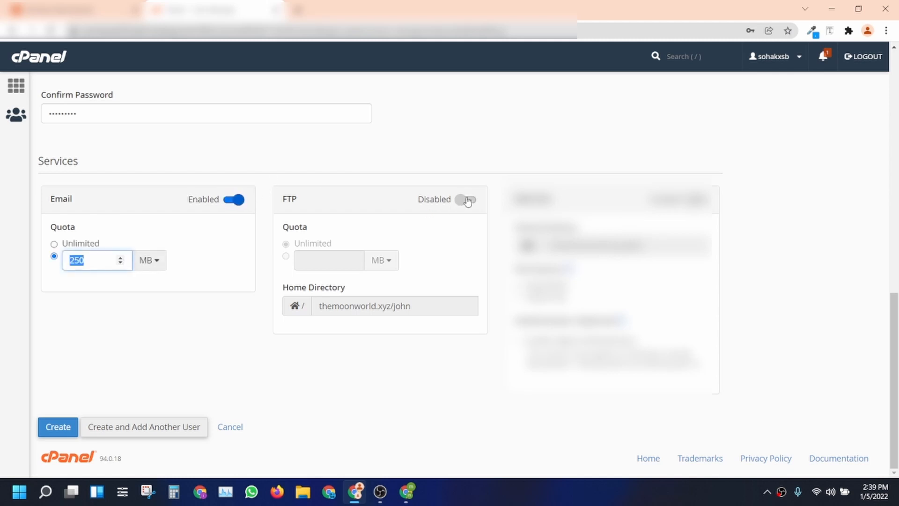
click(465, 199)
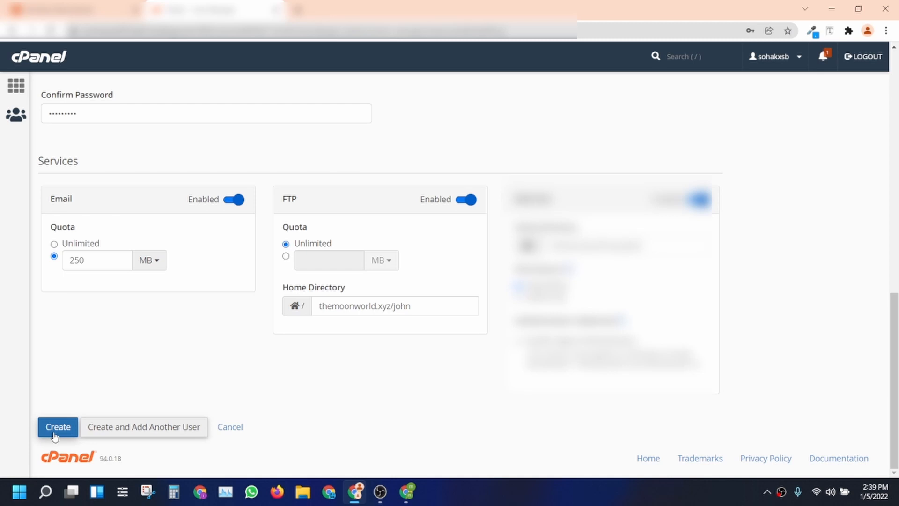
click(57, 427)
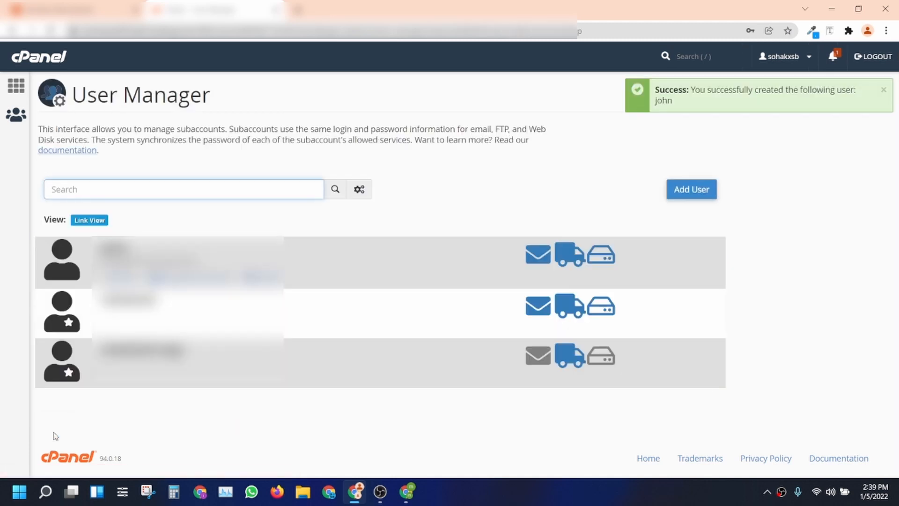
click(184, 189)
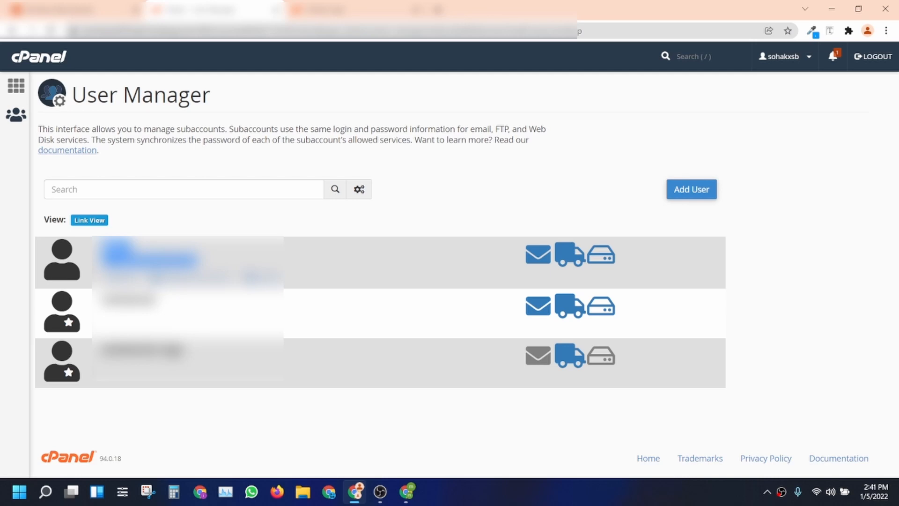
Review john's Edit User page down to Services showing email, FTP and web disk enabled.
click(148, 260)
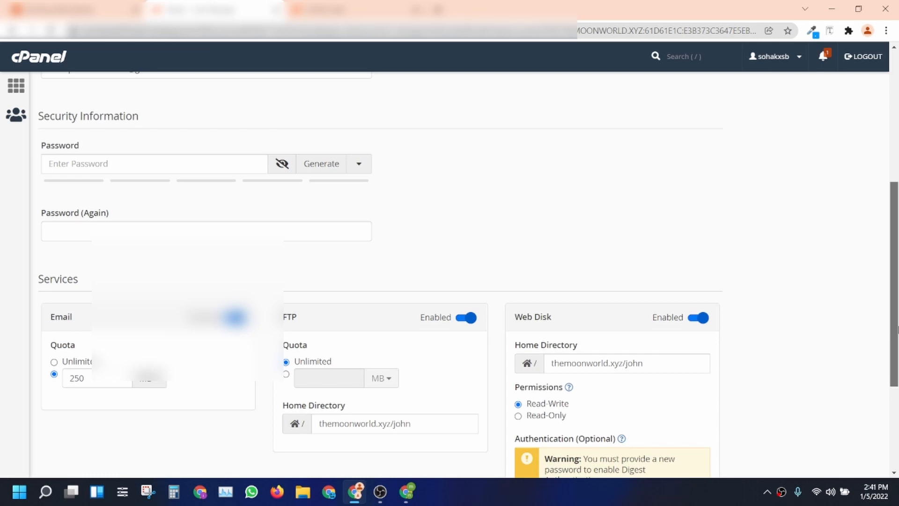
scroll(up, 3)
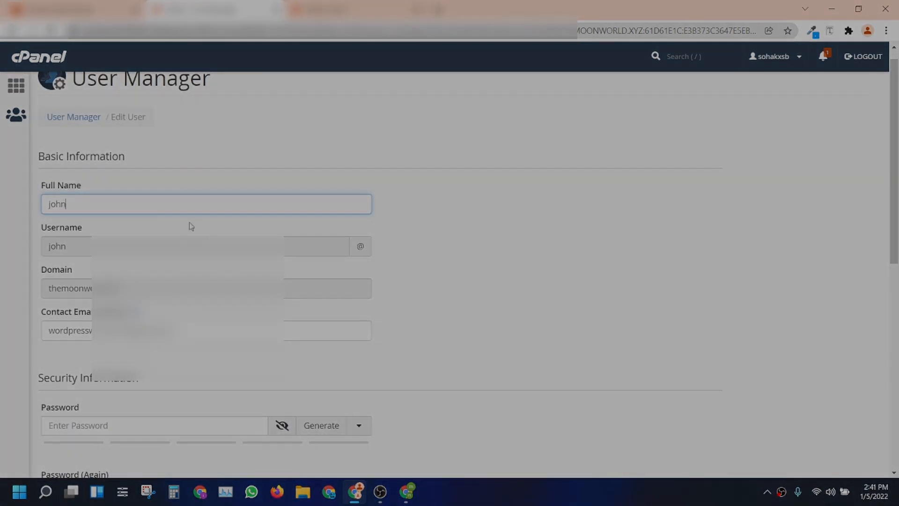
scroll(down, 3)
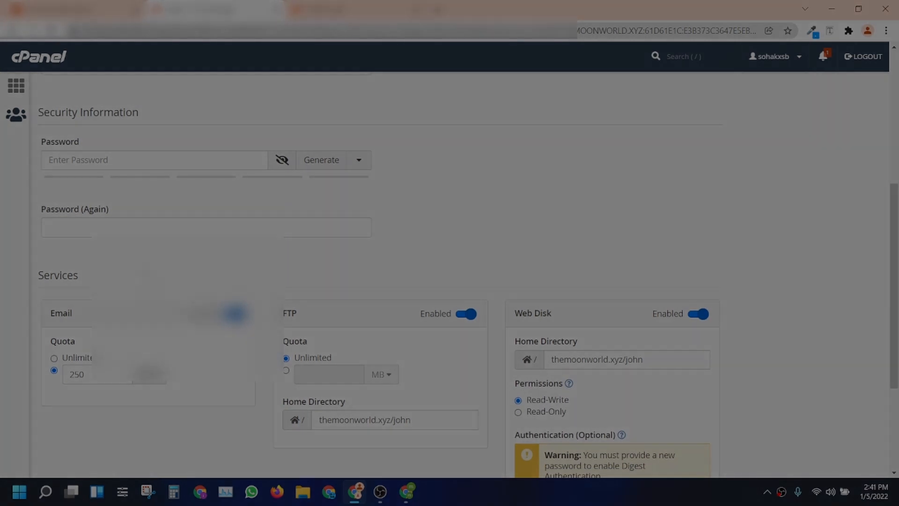
scroll(down, 3)
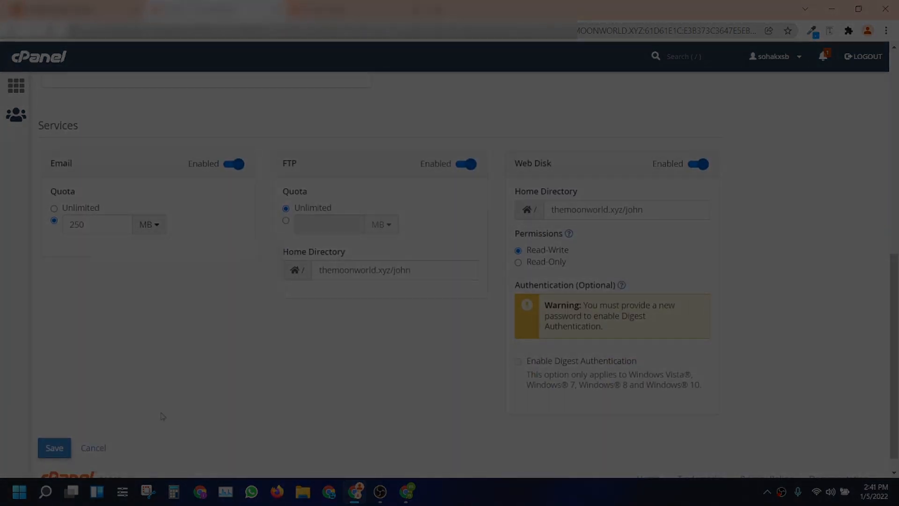